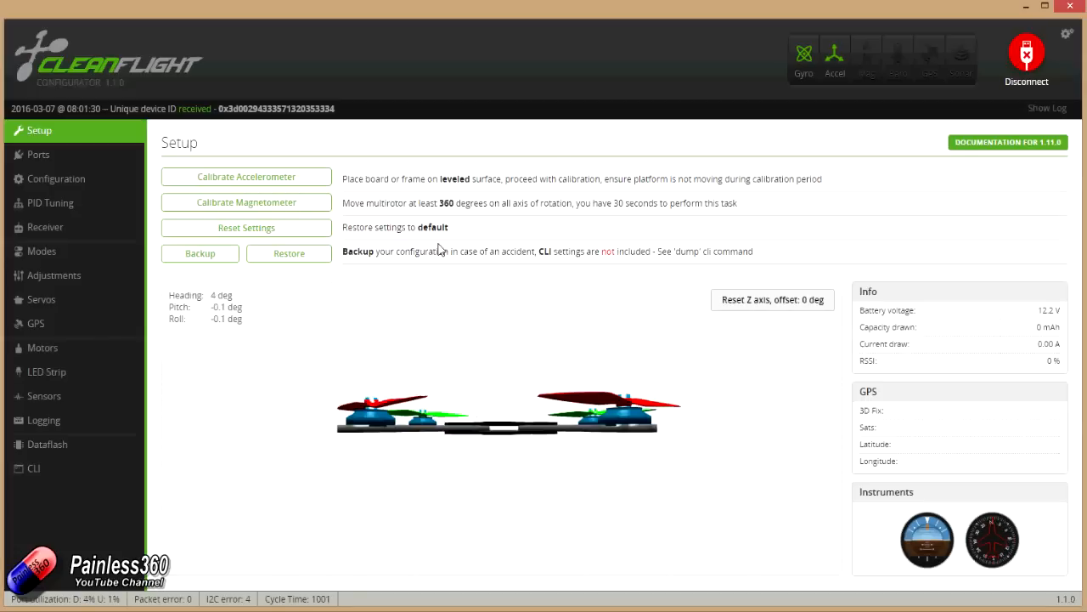
pyautogui.moveTo(117, 258)
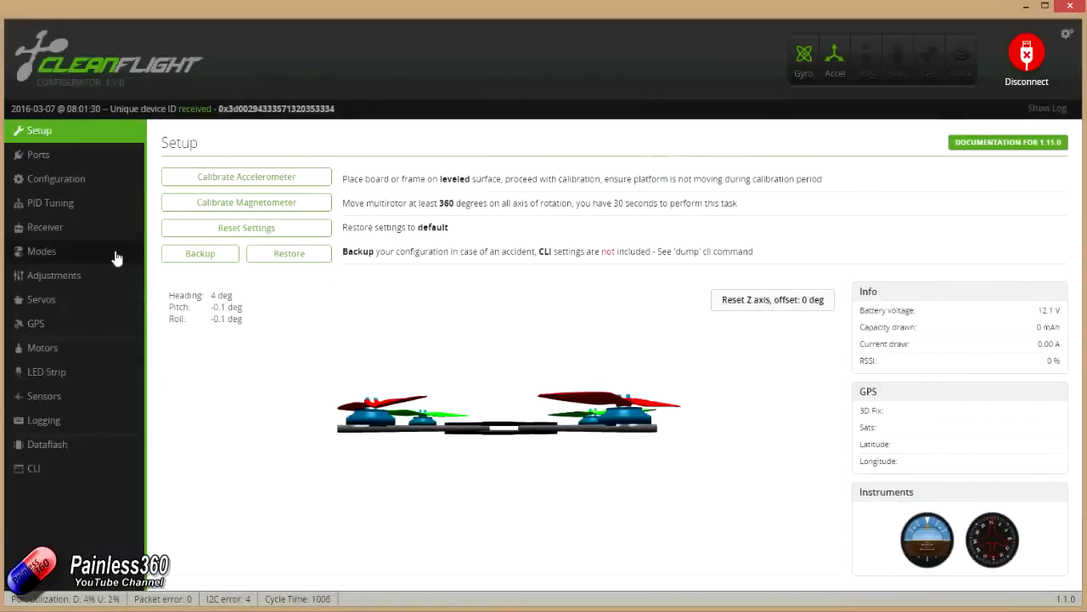
# Open the LED Strip tab and clear all existing LEDs from the grid.
pyautogui.click(46, 371)
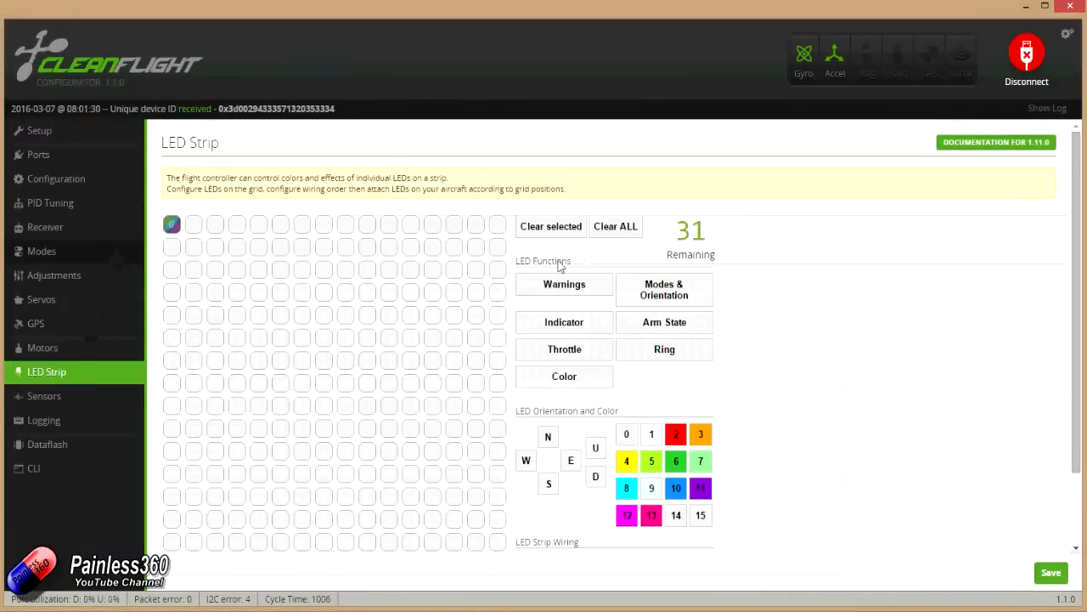
pyautogui.click(172, 224)
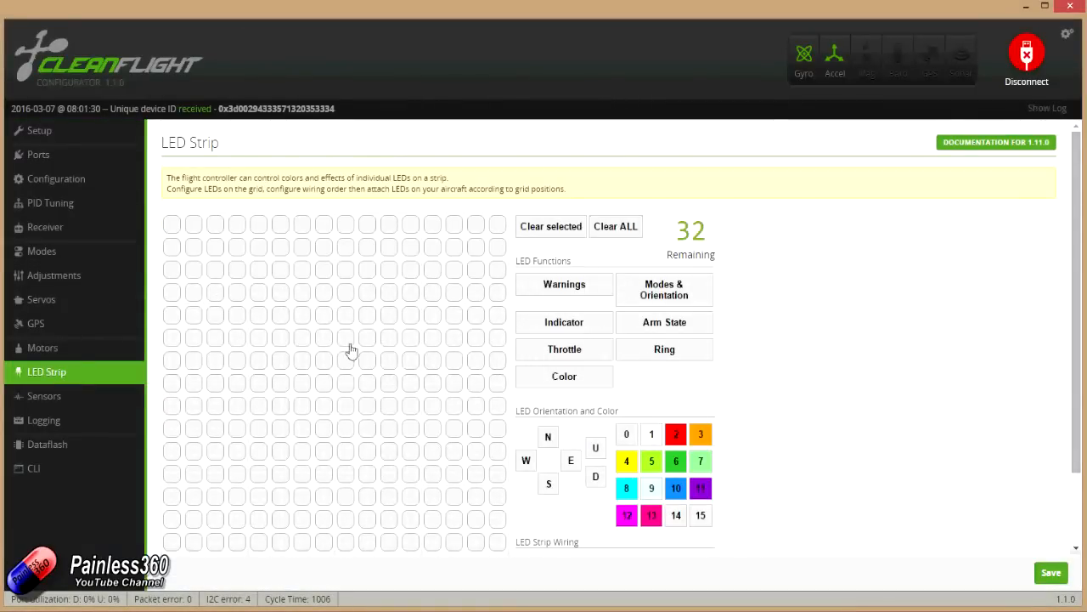
pyautogui.moveTo(355, 402)
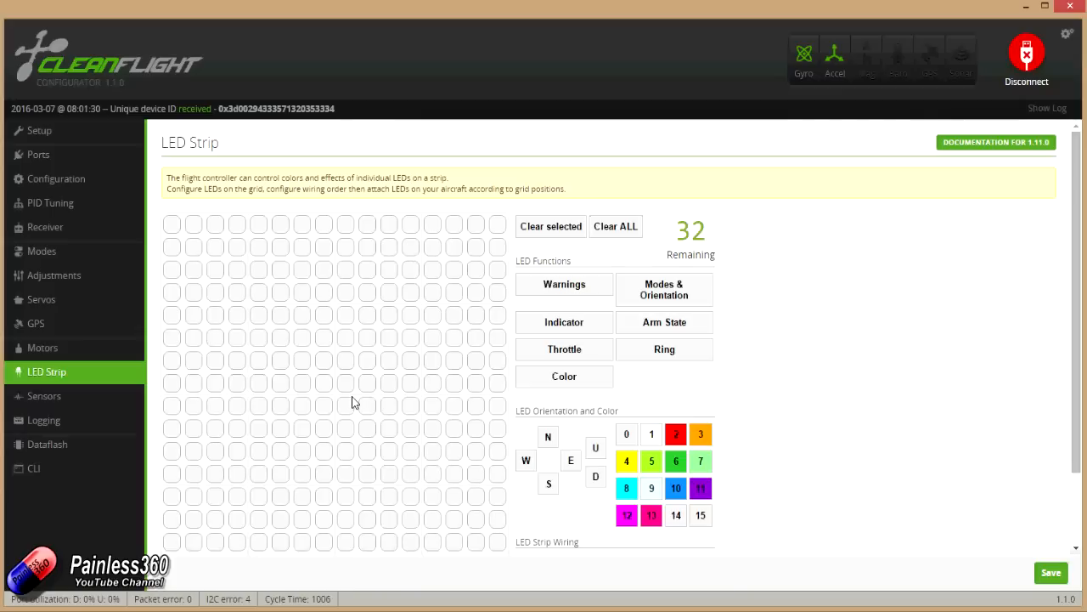
pyautogui.moveTo(192, 389)
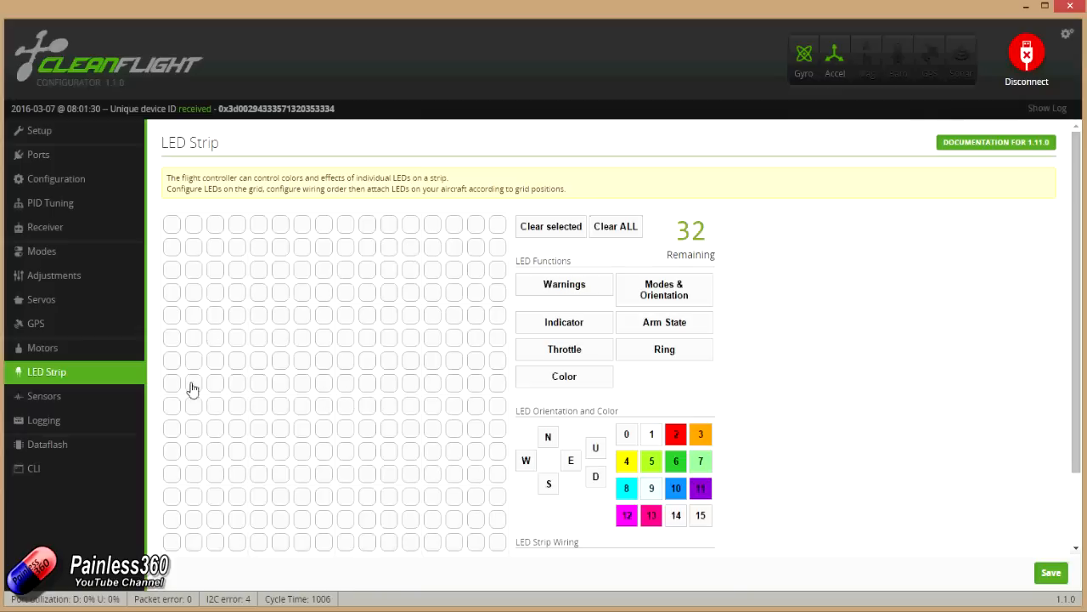
pyautogui.moveTo(341, 418)
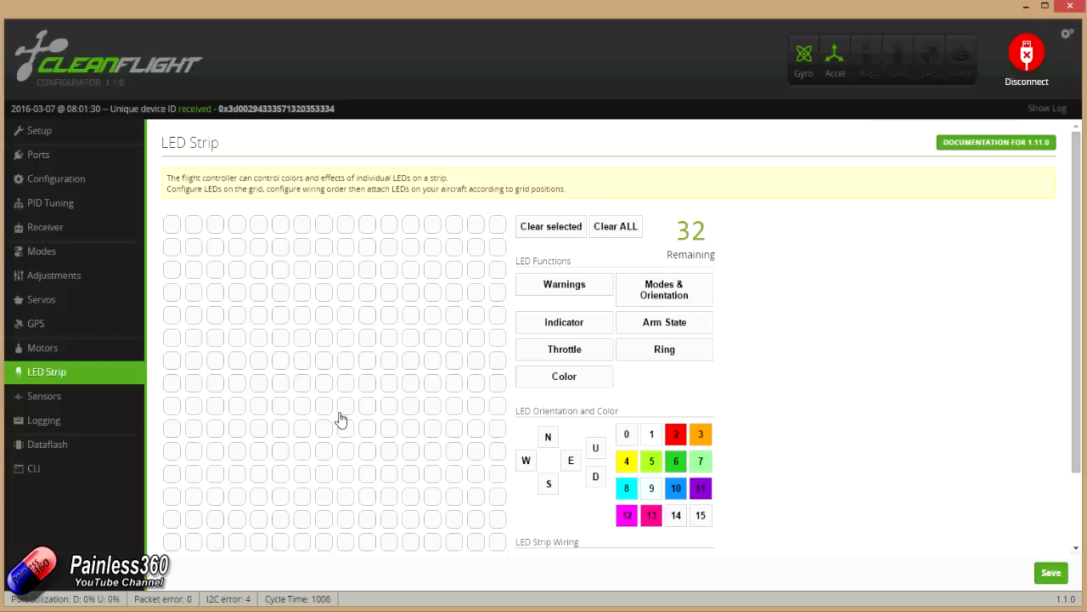
pyautogui.moveTo(204, 242)
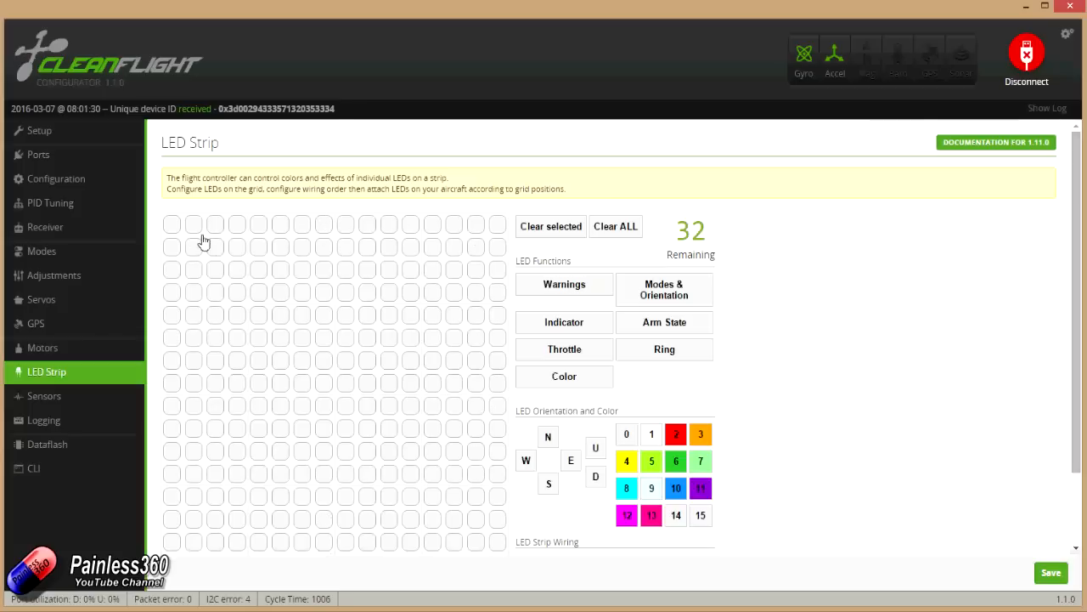
pyautogui.moveTo(399, 551)
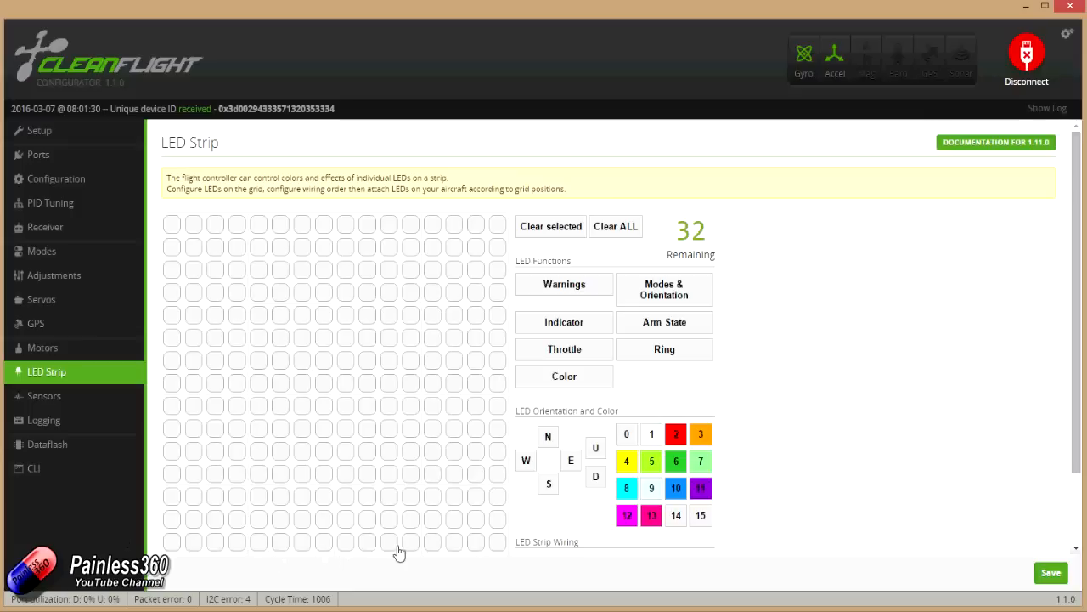
pyautogui.moveTo(411, 542)
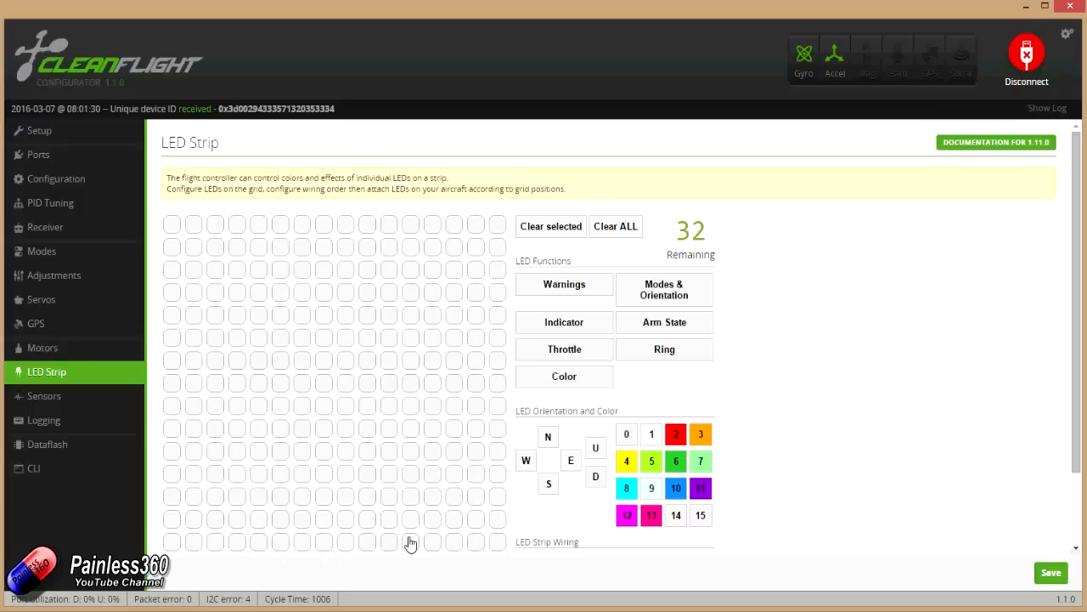
# Wire eight LEDs in order 0–7 across the grid's bottom row.
pyautogui.scroll(-3)
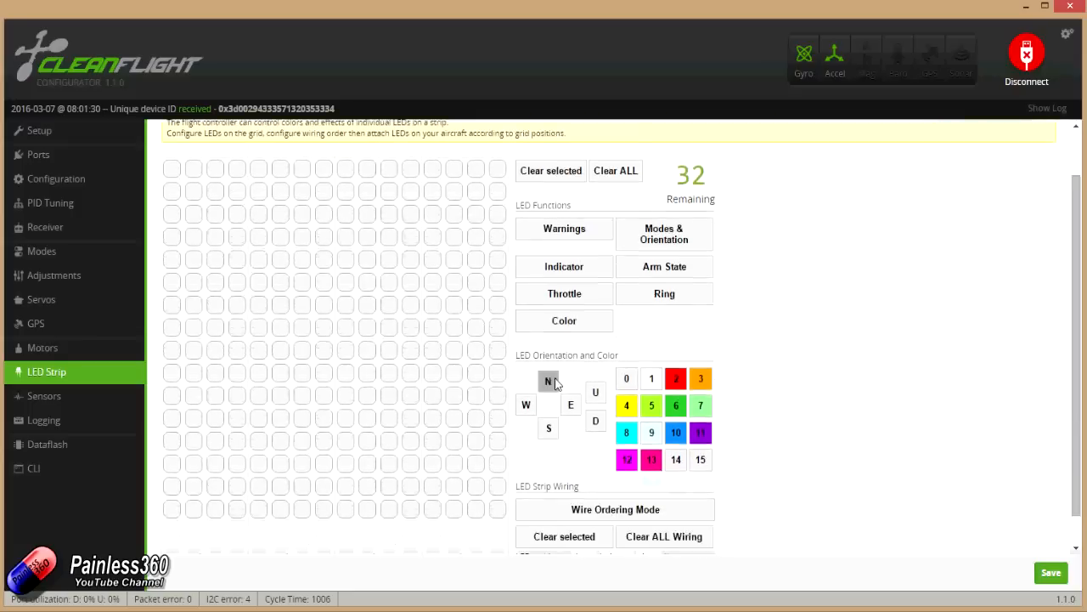
pyautogui.click(615, 509)
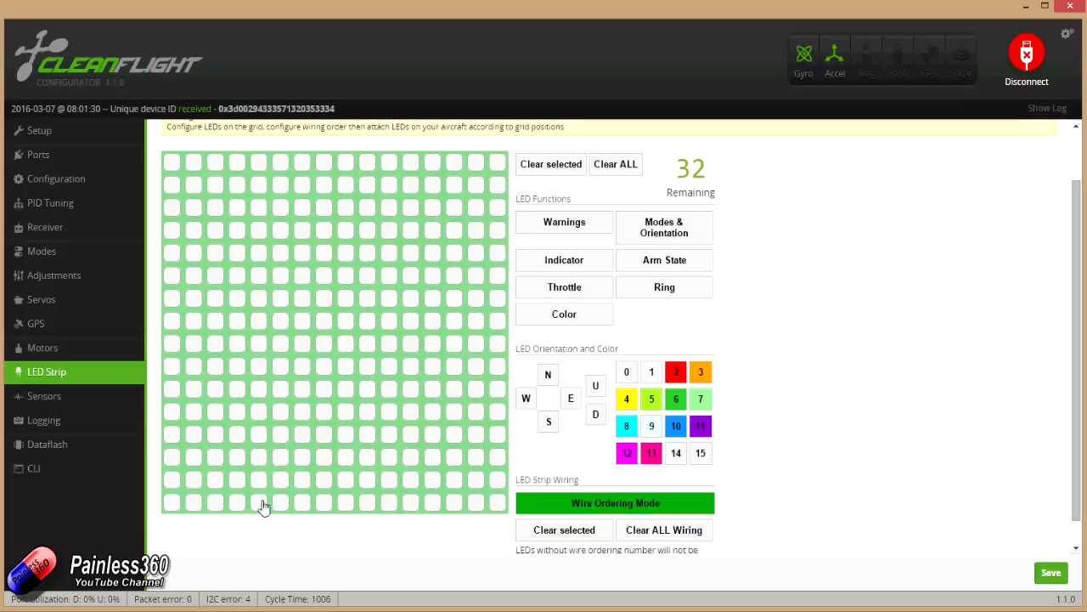
pyautogui.click(258, 503)
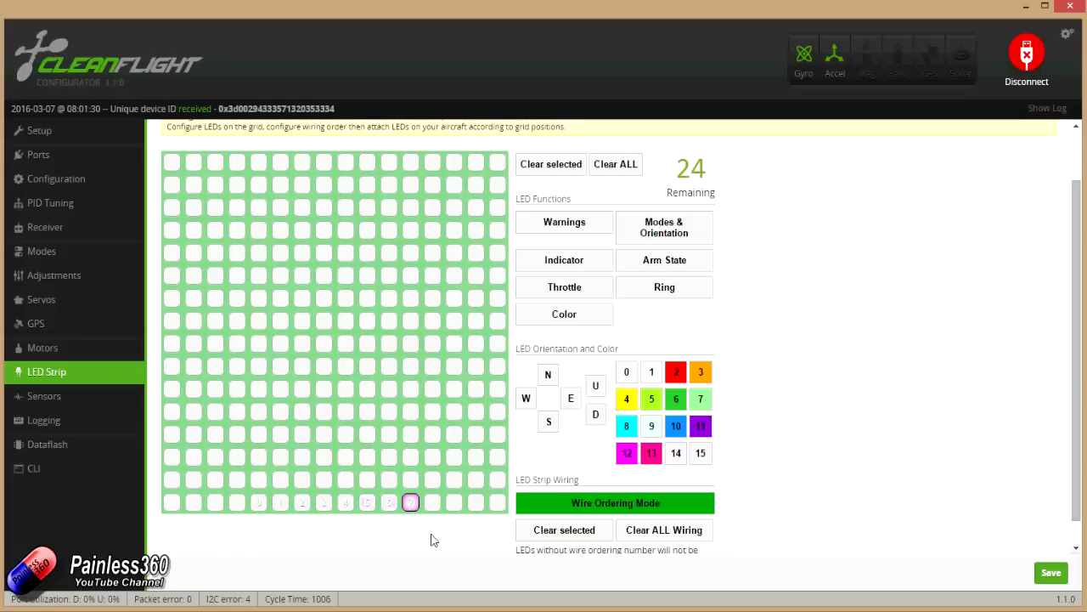
pyautogui.scroll(3)
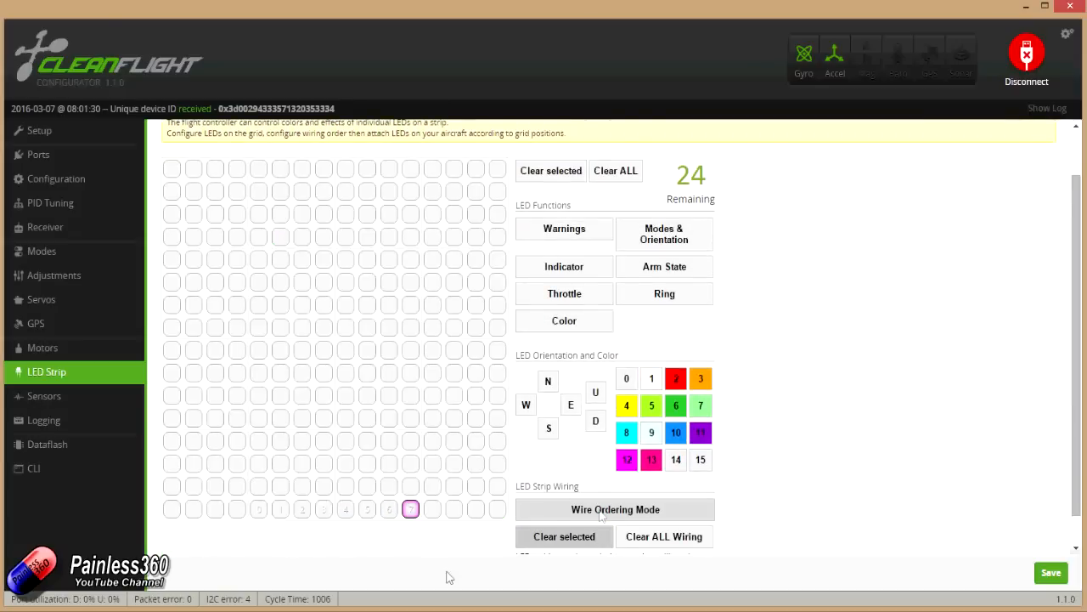
# Give the bottom-row LEDs red Color, Indicator and Arm State functions.
pyautogui.click(259, 508)
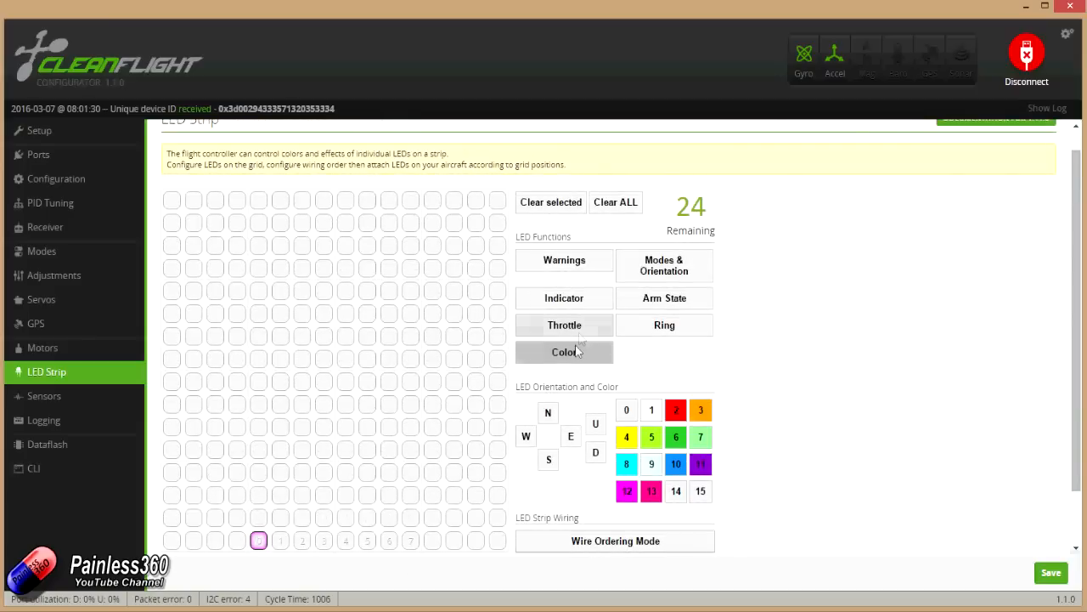
pyautogui.click(564, 352)
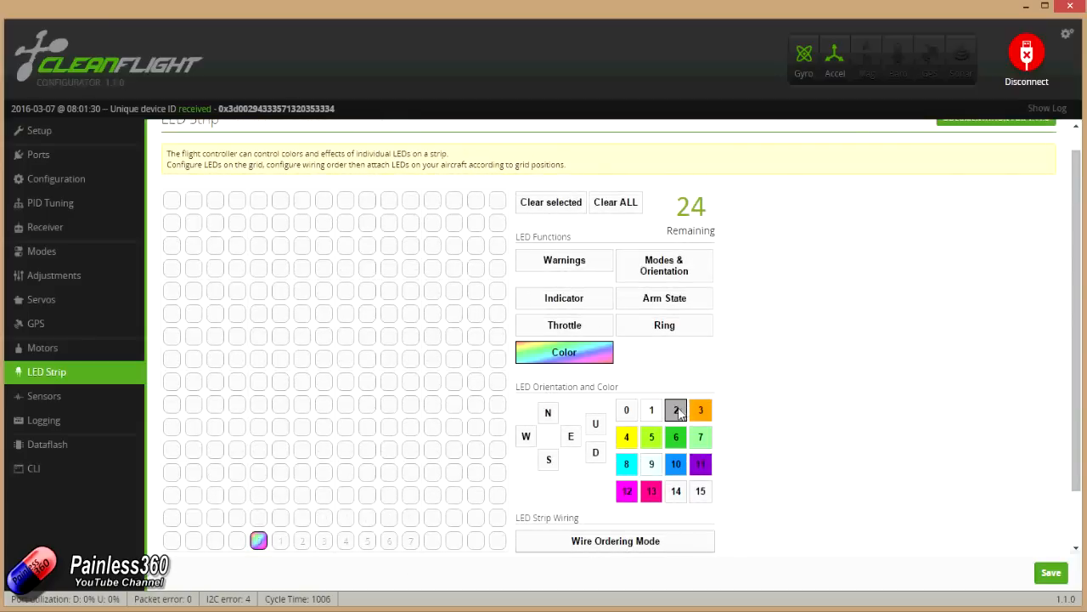
pyautogui.click(675, 409)
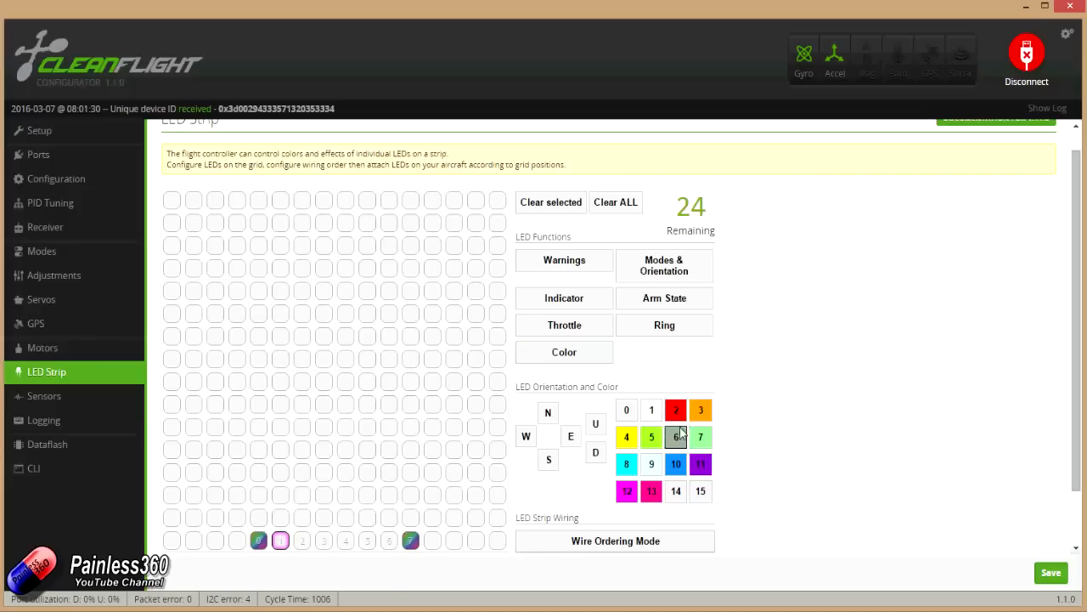
pyautogui.click(564, 298)
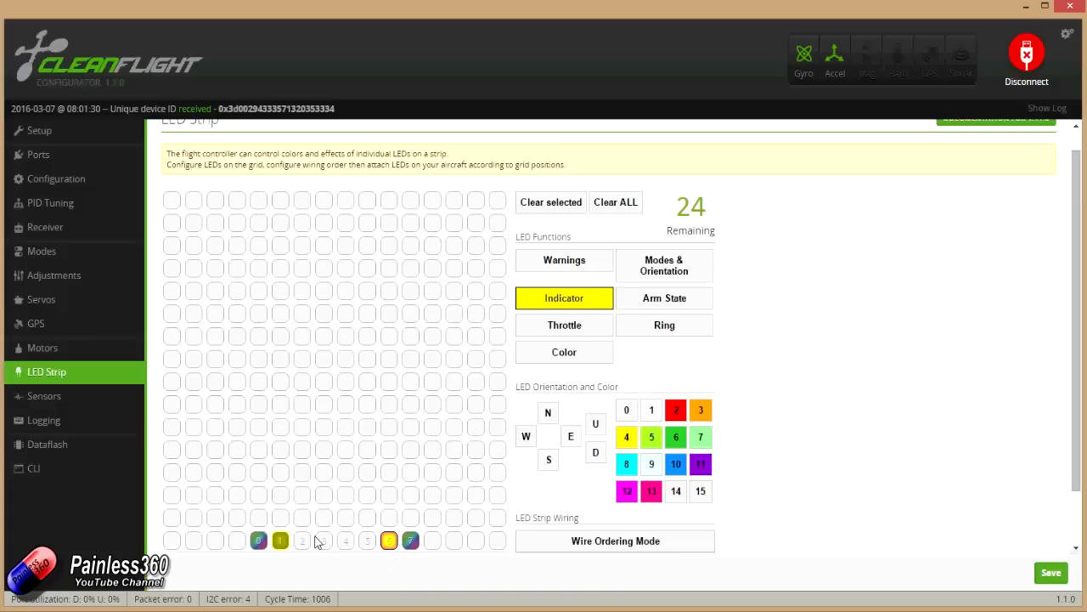
pyautogui.click(564, 351)
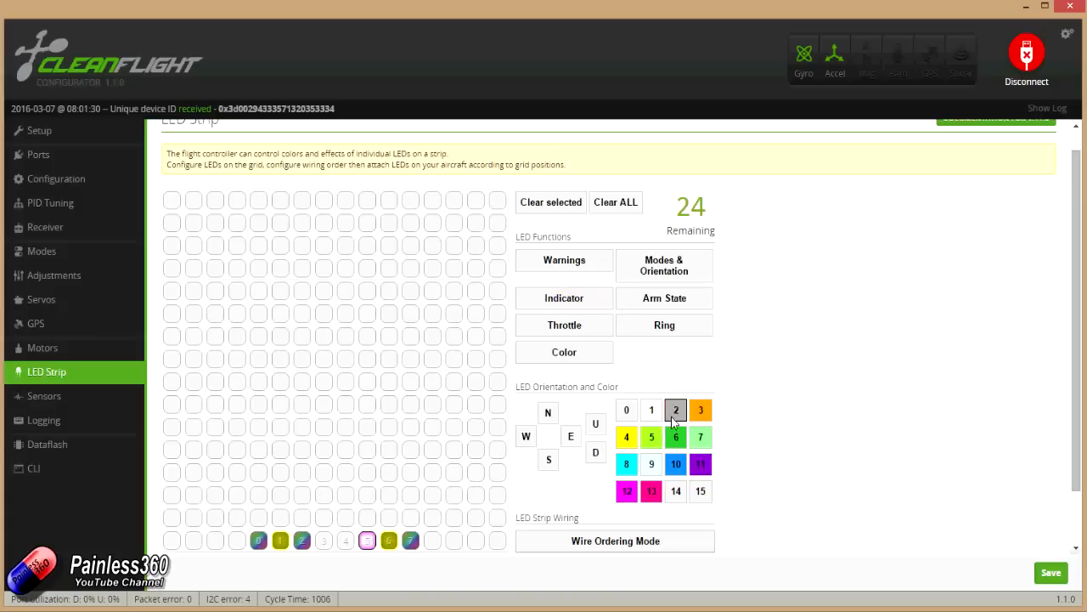
pyautogui.click(564, 352)
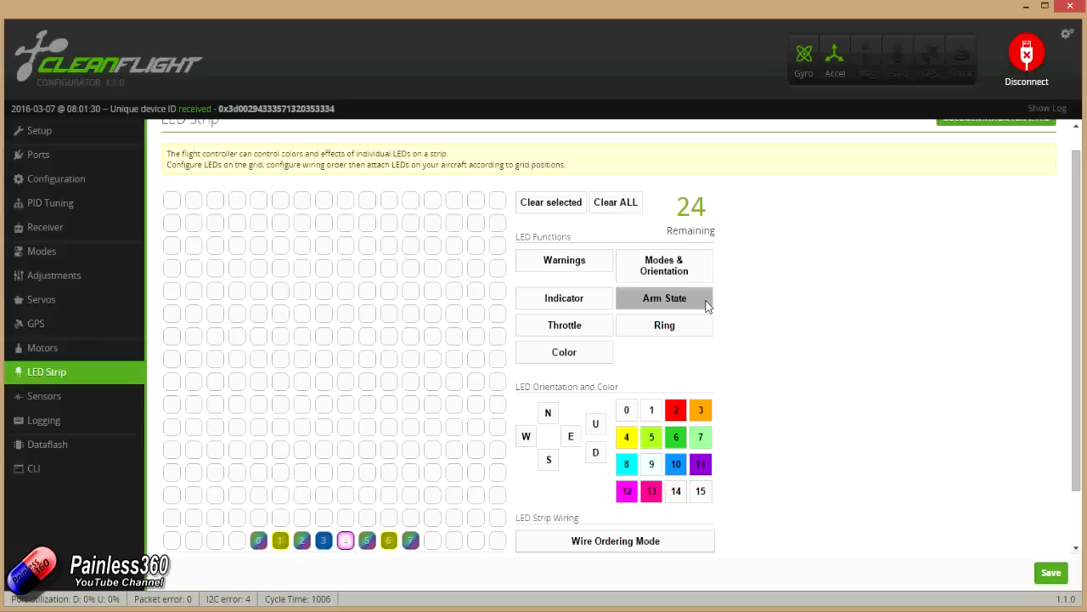
pyautogui.click(665, 297)
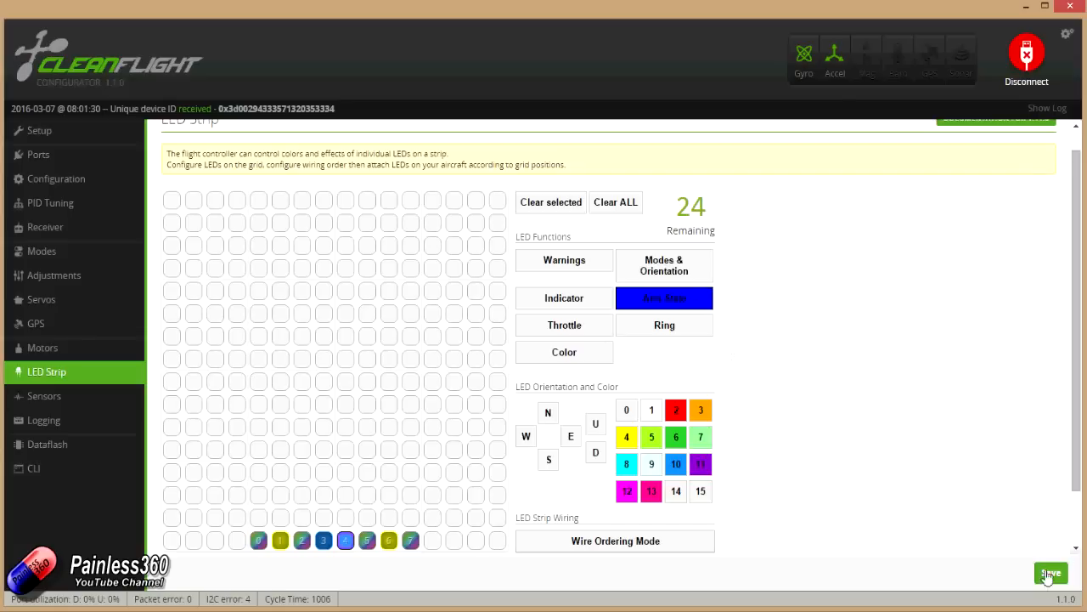
# Save the eight-LED strip configuration to the board's EEPROM.
pyautogui.click(1051, 573)
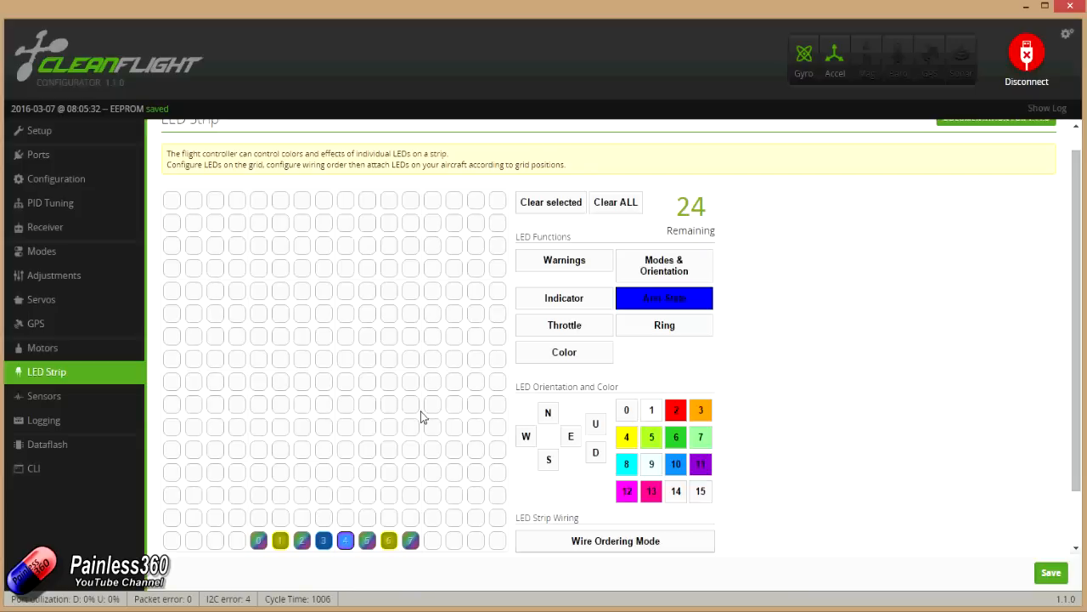
pyautogui.moveTo(384, 441)
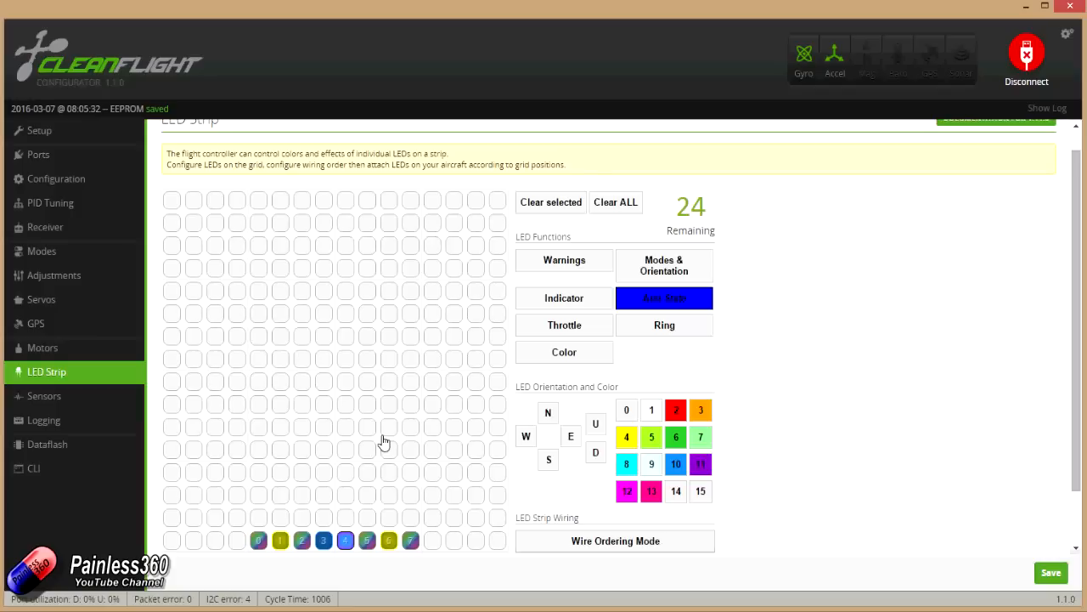
pyautogui.moveTo(382, 436)
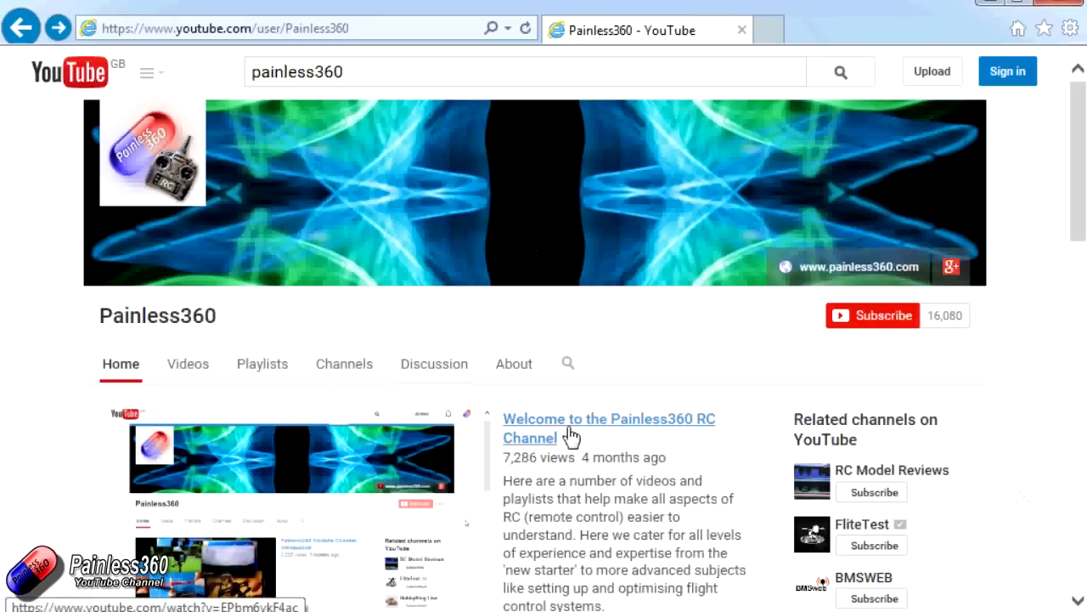
# Show the Painless360 channel's playlists page.
pyautogui.click(262, 363)
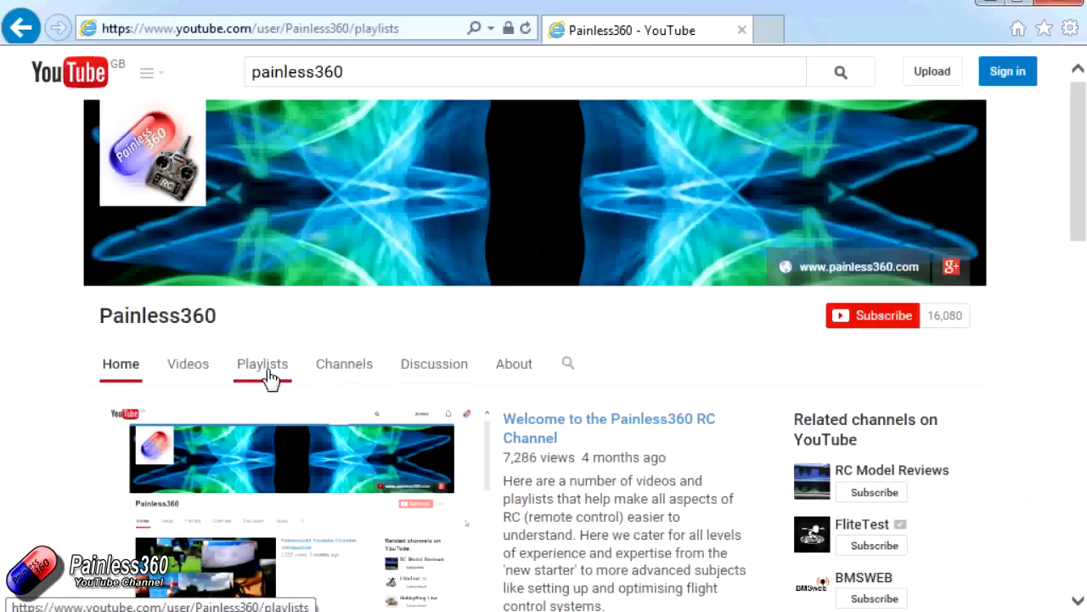
pyautogui.click(262, 364)
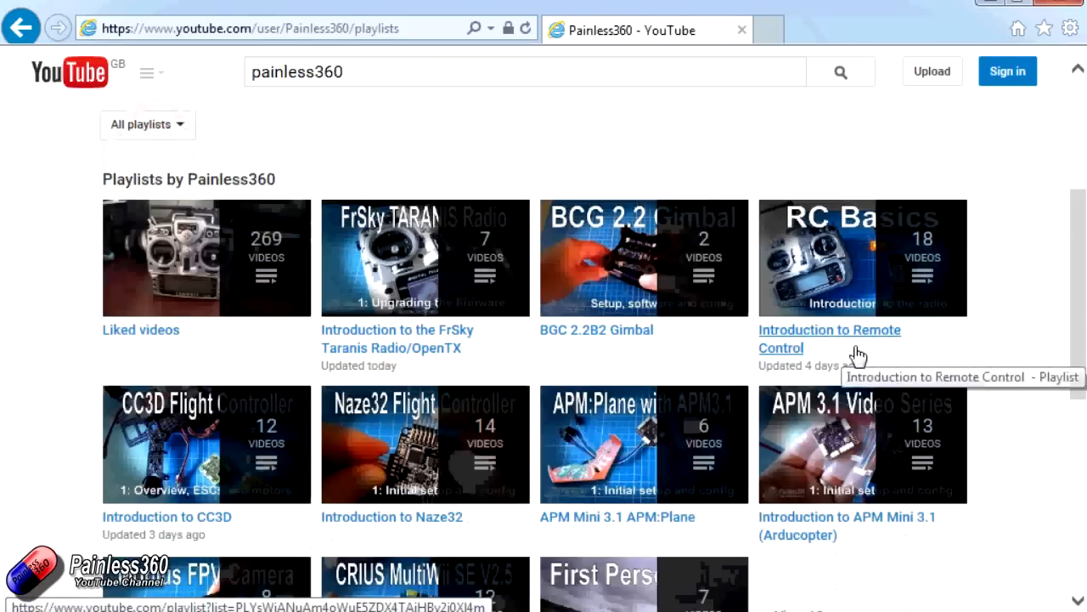
pyautogui.moveTo(648, 360)
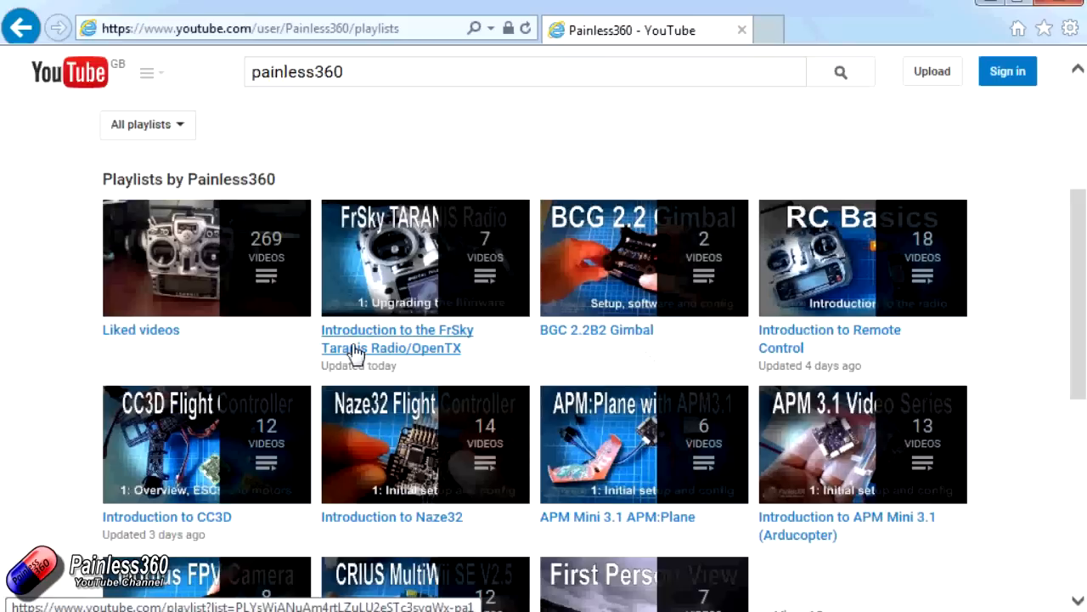
pyautogui.moveTo(888, 355)
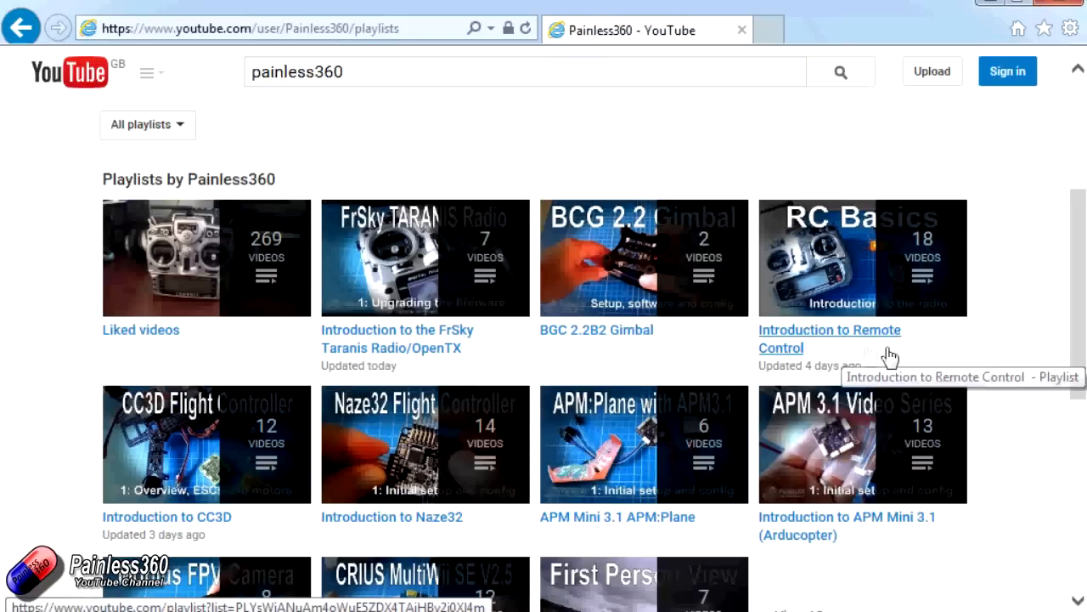
pyautogui.moveTo(898, 357)
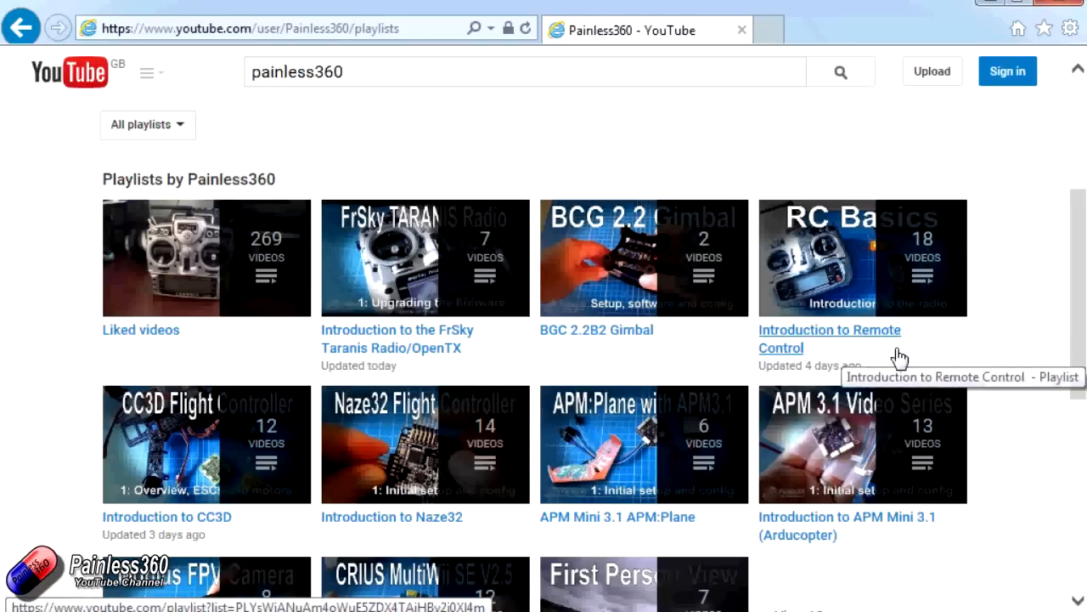
pyautogui.moveTo(886, 355)
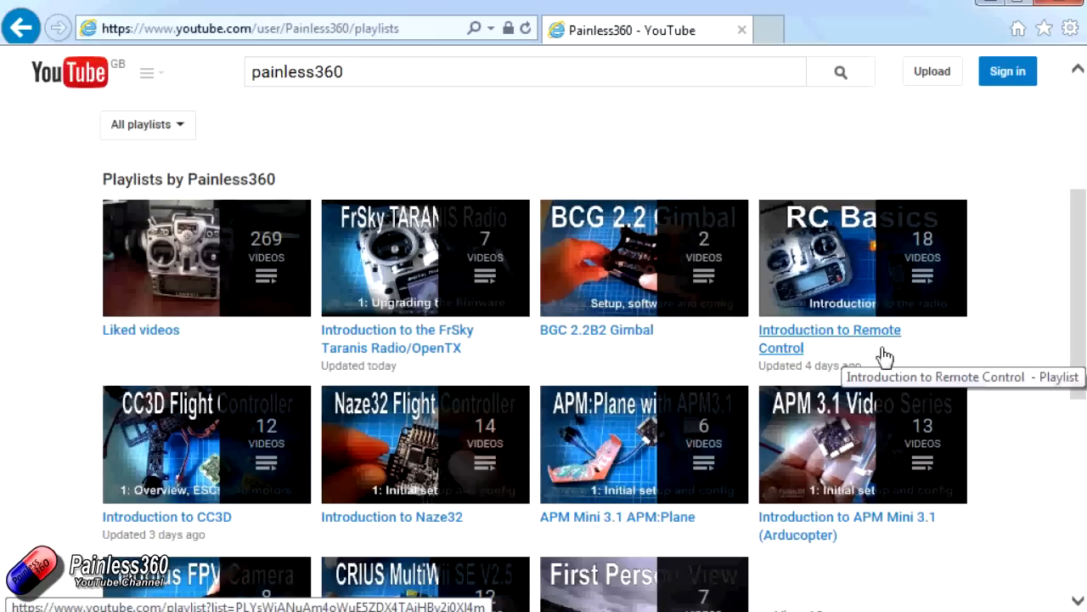
pyautogui.moveTo(884, 356)
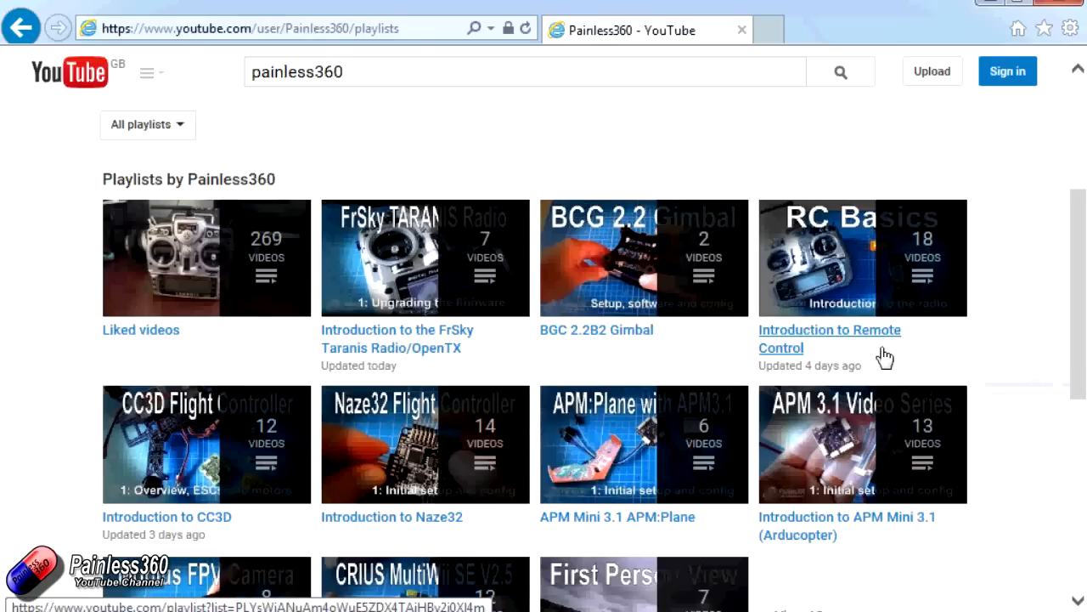